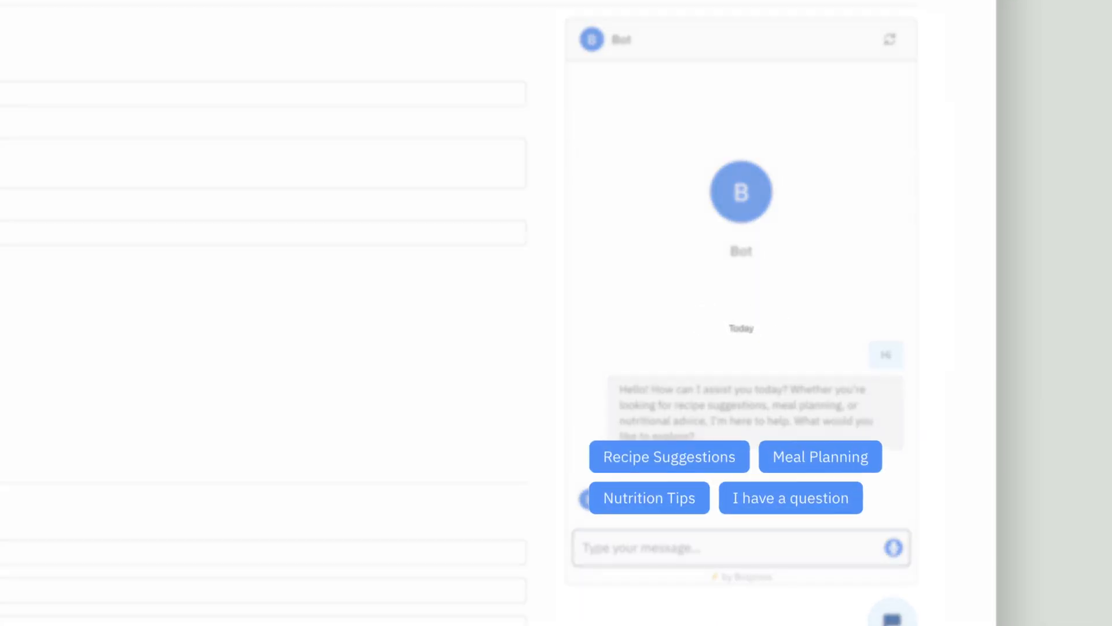
Open the Webchat General settings with bot name, description and placeholder fields.
click(890, 39)
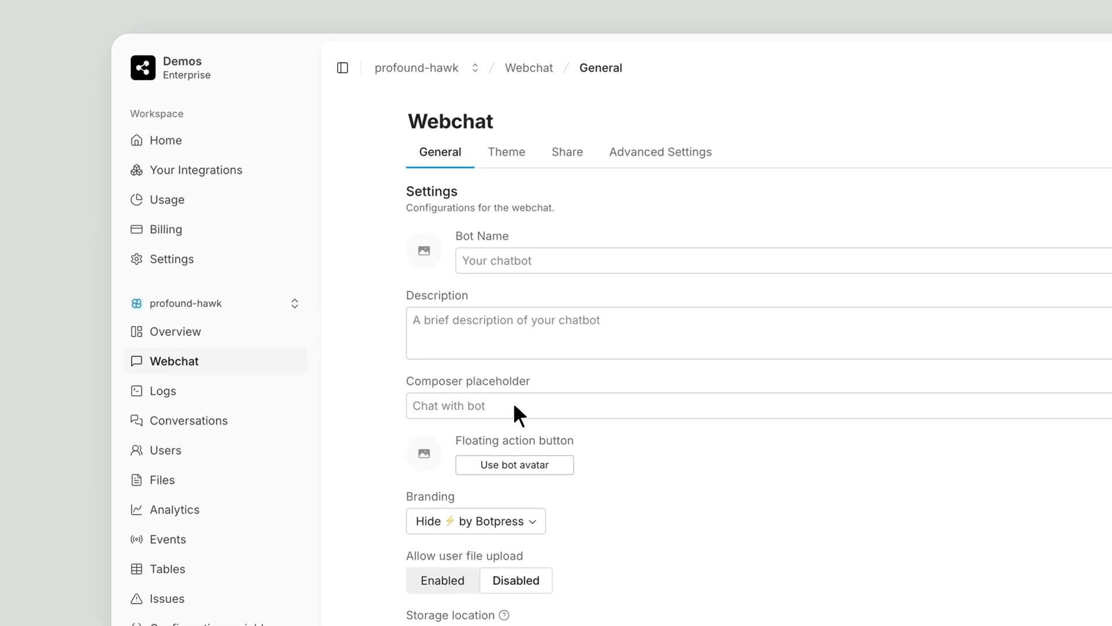
Set placeholder 'Tapez votre message ici', bot name 'Botpress Conseiller' and a French description.
text(Tapez votre message ici)
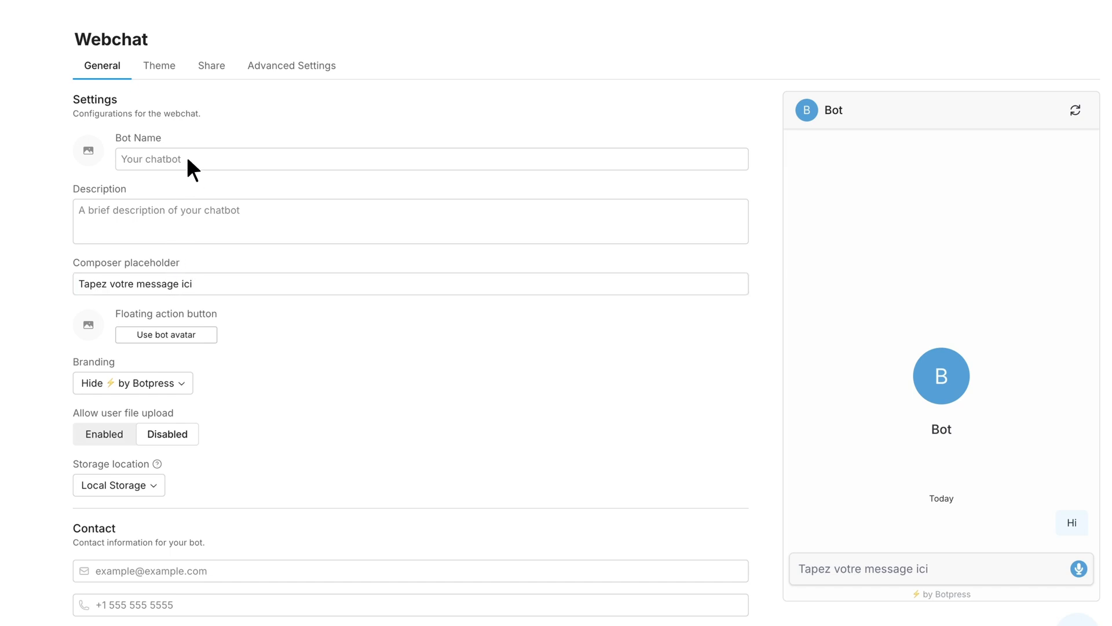
text(Botpress Conseiller)
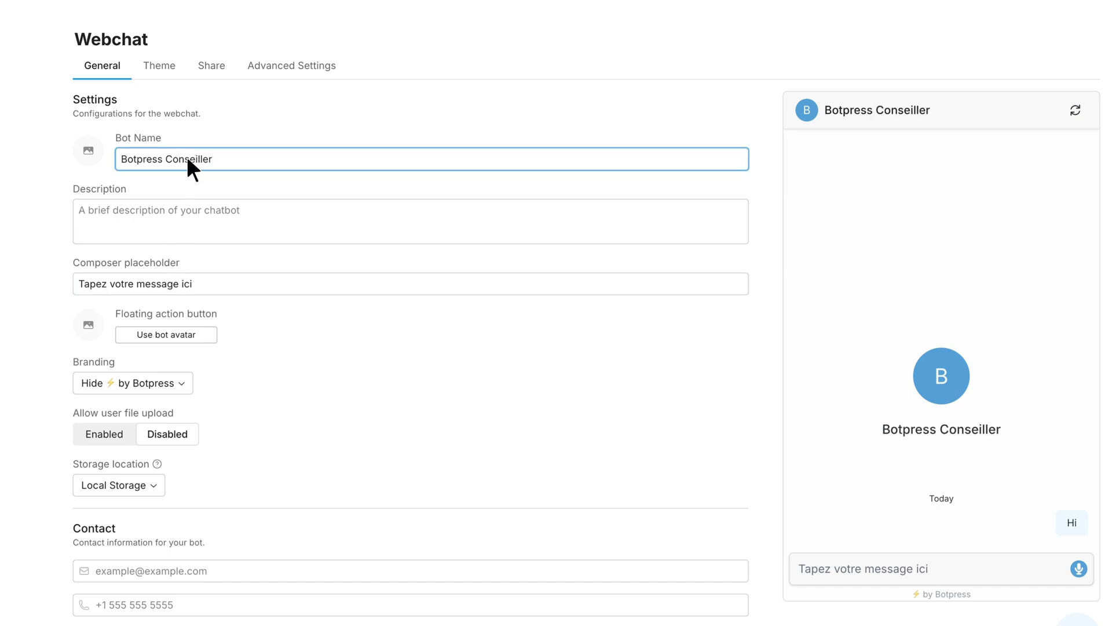
click(410, 221)
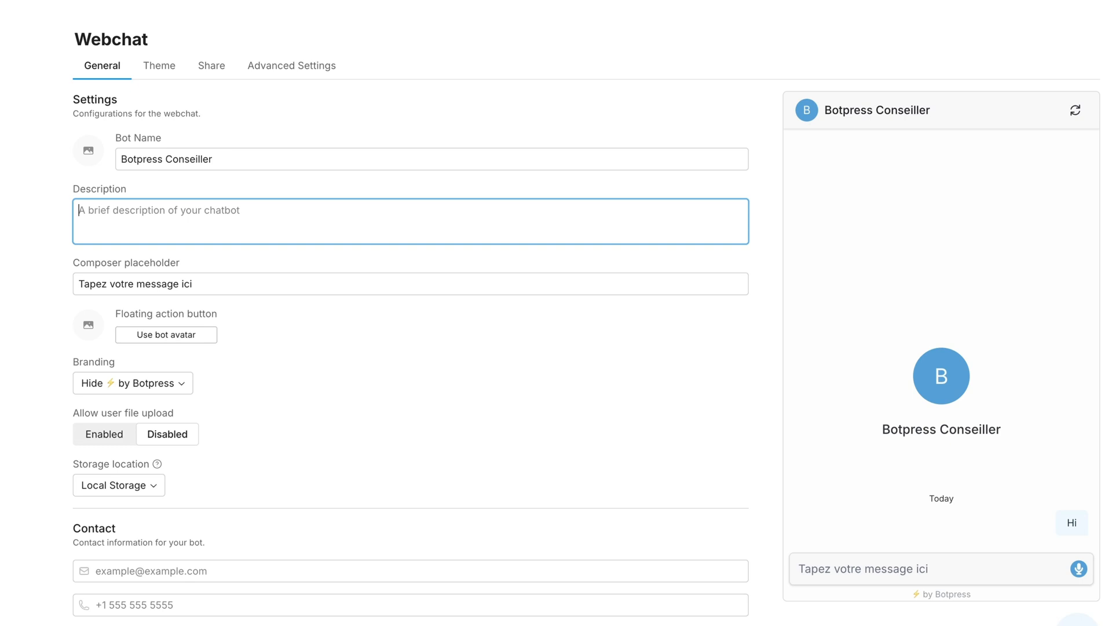
text(Botpress est une plateforme spécialisée dans la création de chatbots intelligents.)
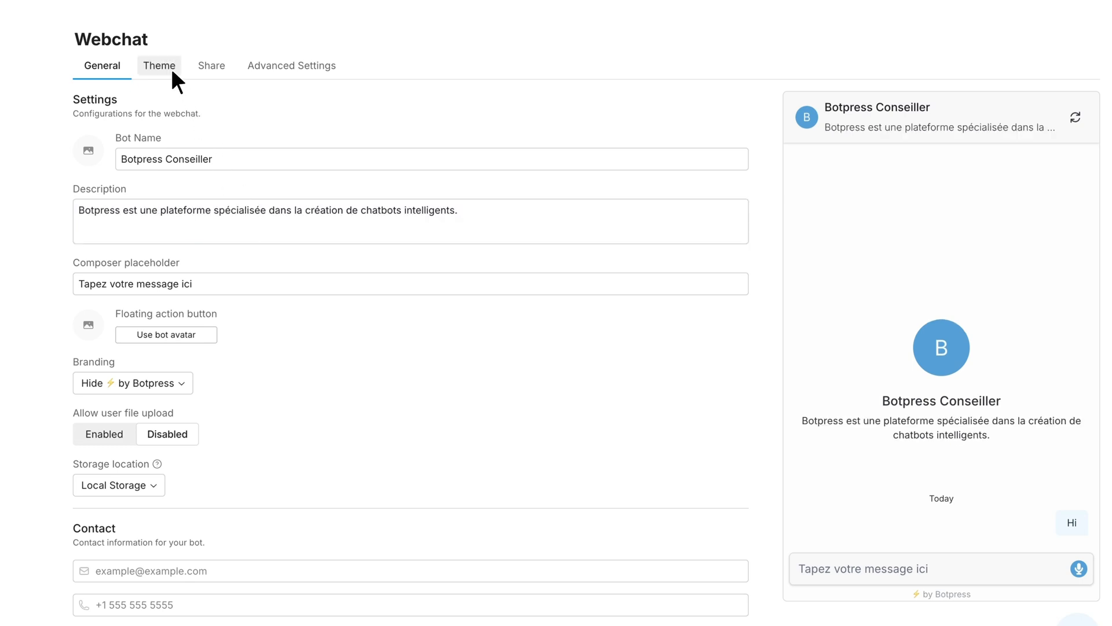
Add custom CSS to the Theme stylesheet translating webchat texts, e.g. 'Aujourd'hui'.
click(159, 65)
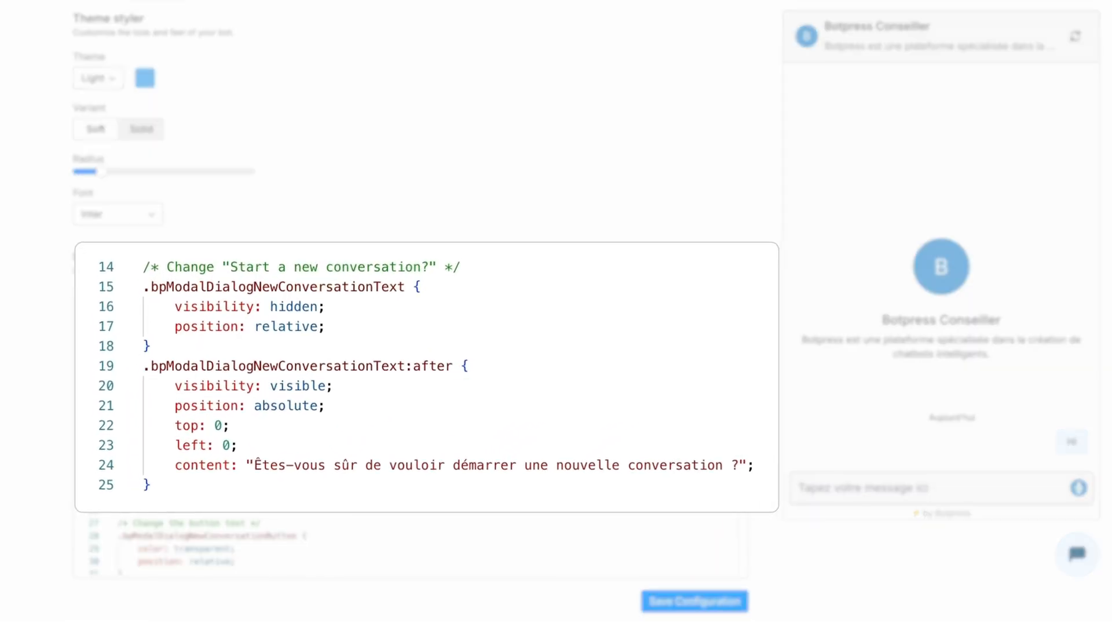
scroll(down, 3)
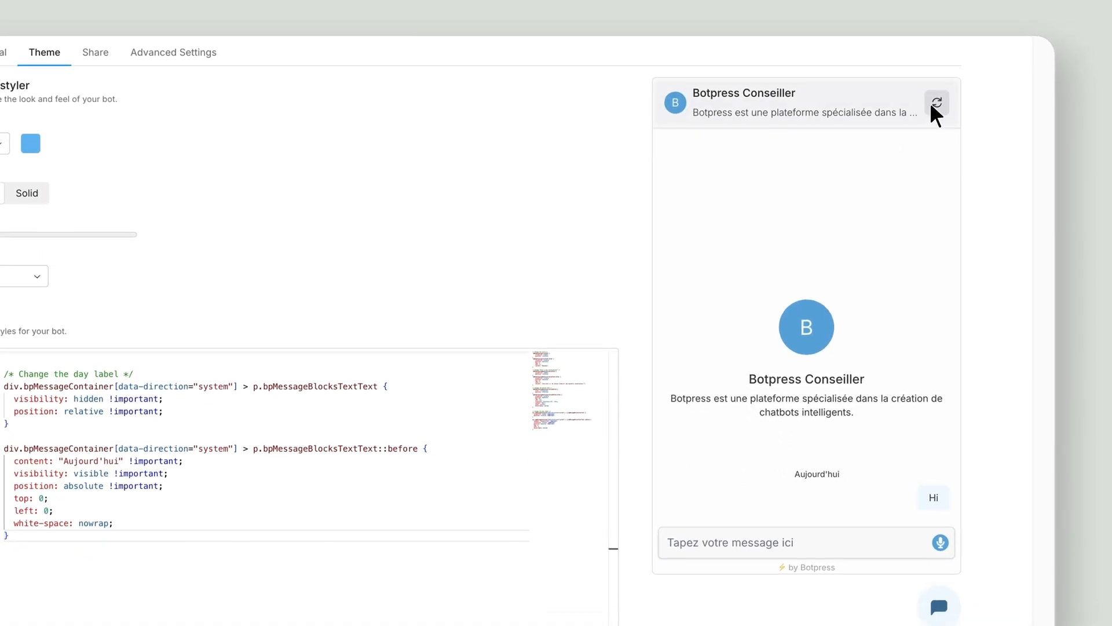
Restart the preview conversation to show the French confirmation with an 'Oui' button.
click(936, 103)
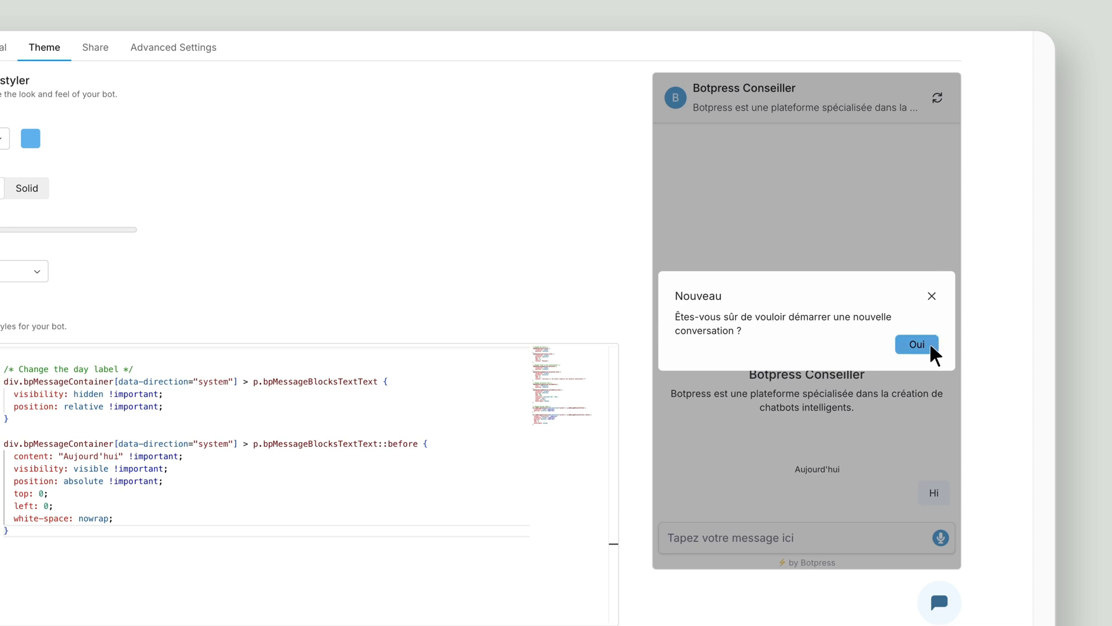